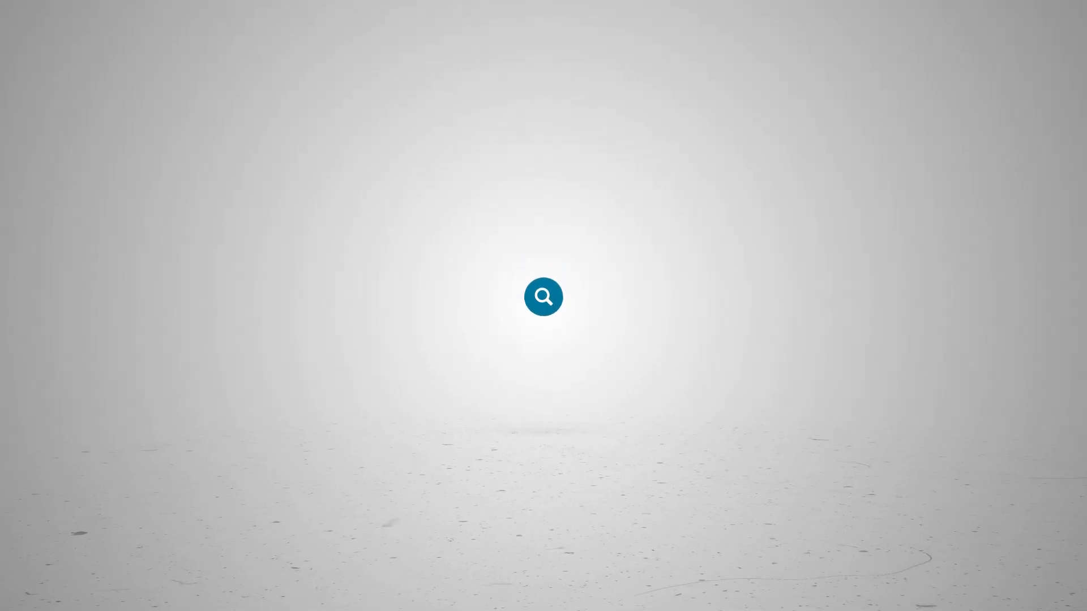
Enter the text 'ATG Tech T' while the Existing Conditions drawing loads.
type("ATG Tech T")
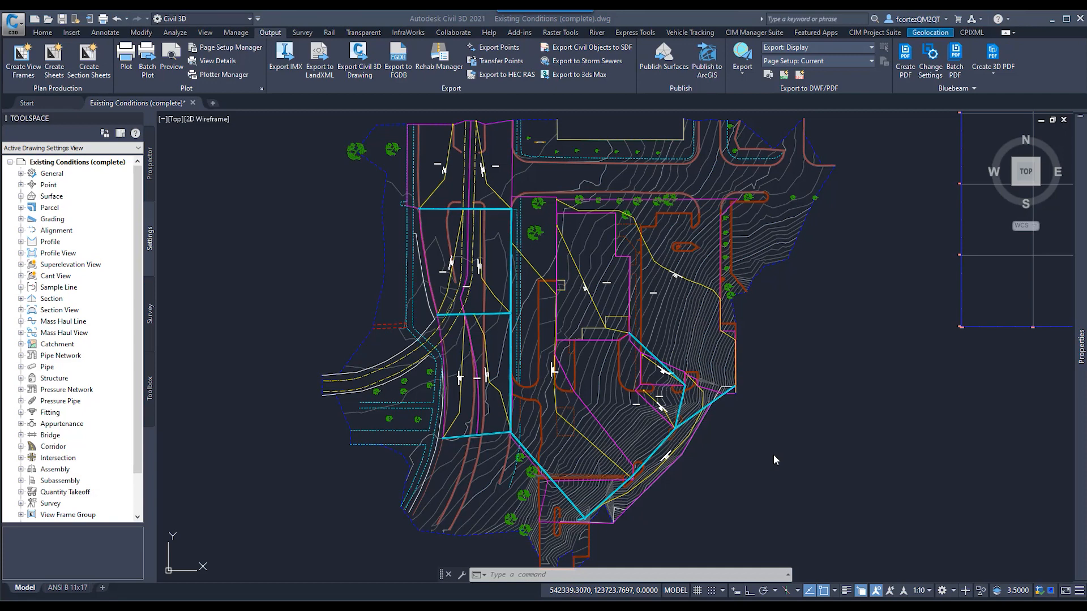
mouse_move(806, 464)
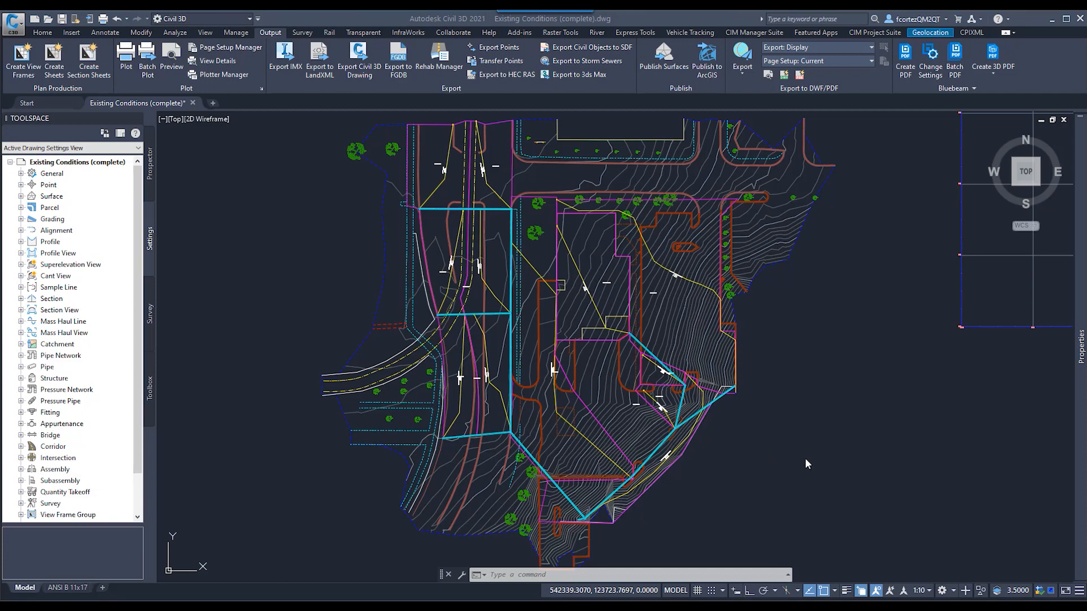
mouse_move(504, 320)
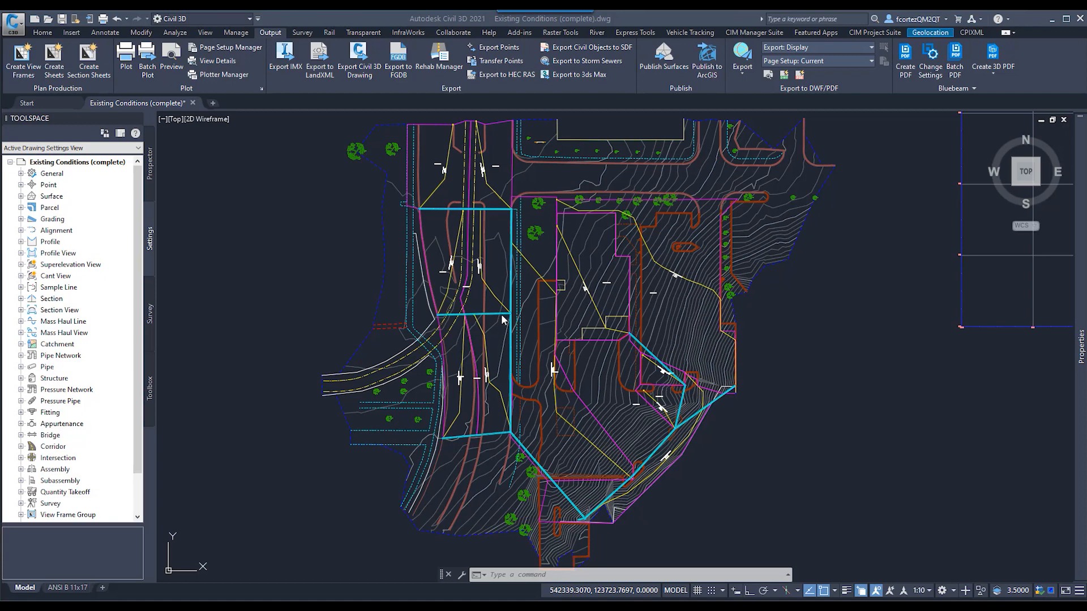
mouse_move(559, 376)
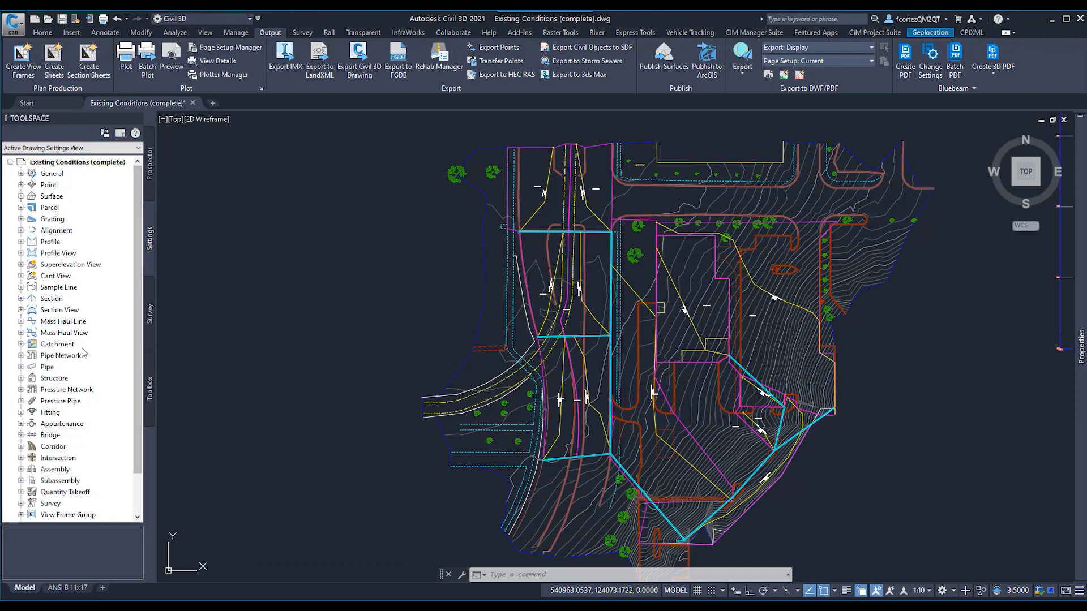
mouse_move(52, 360)
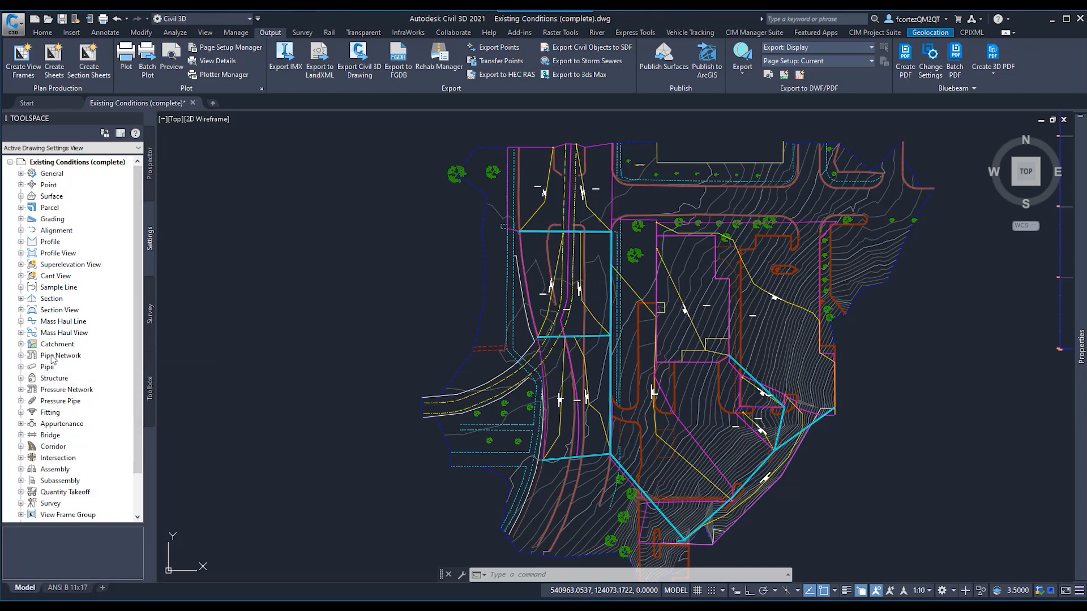
Bring up Edit Feature Settings for the Pipe Network entry in the settings tree.
left_click(60, 354)
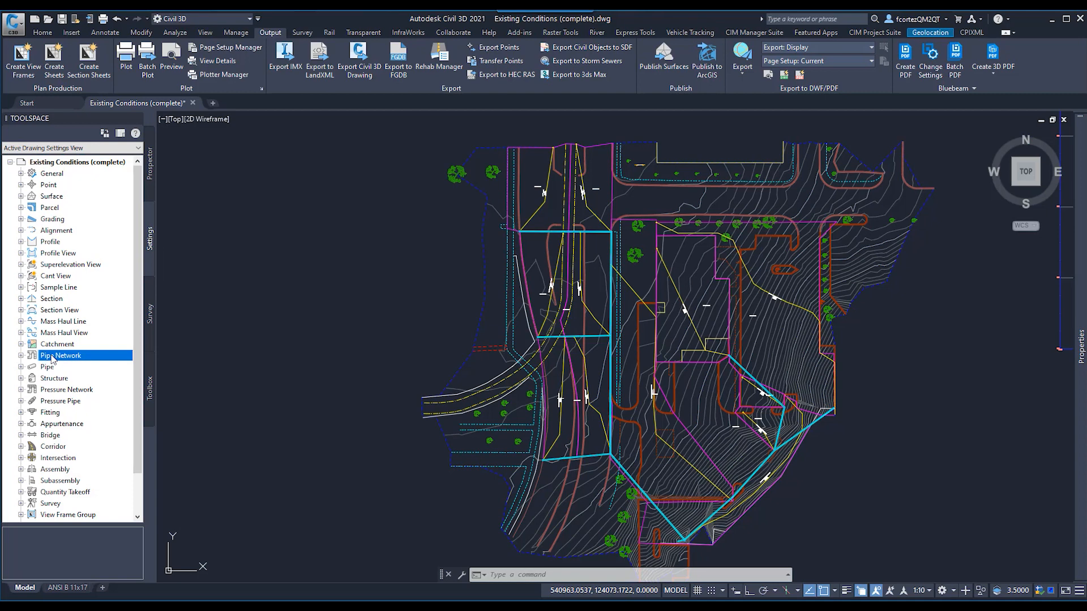
right_click(61, 354)
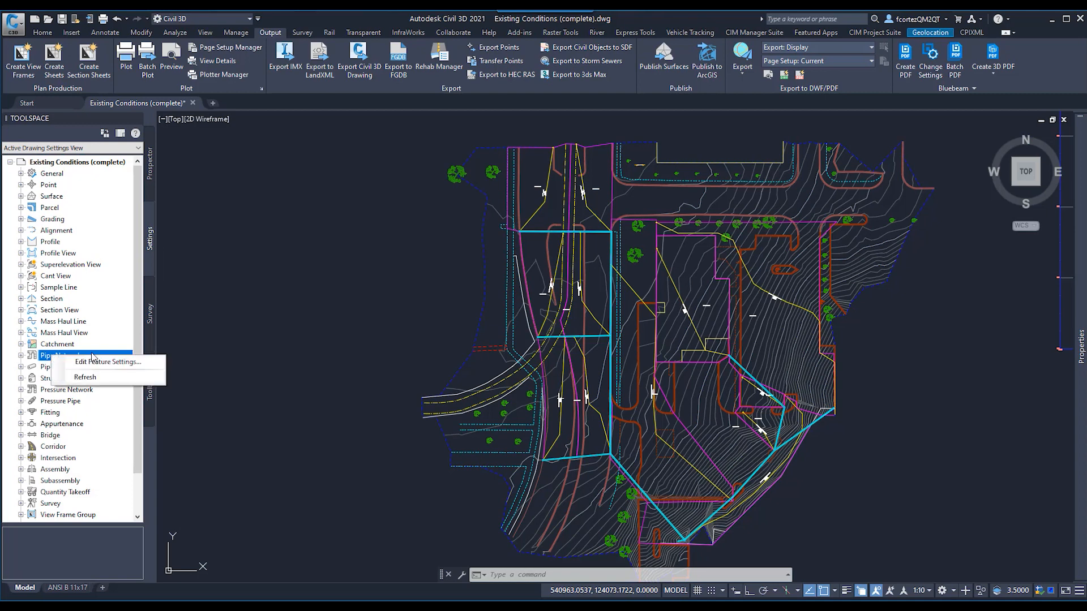
mouse_move(108, 362)
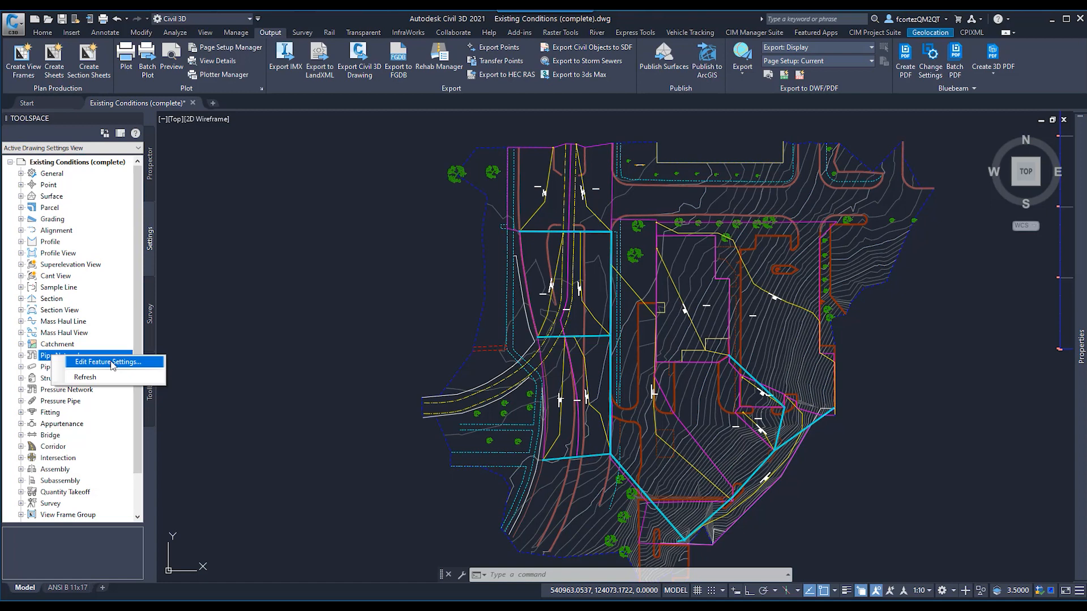
left_click(110, 362)
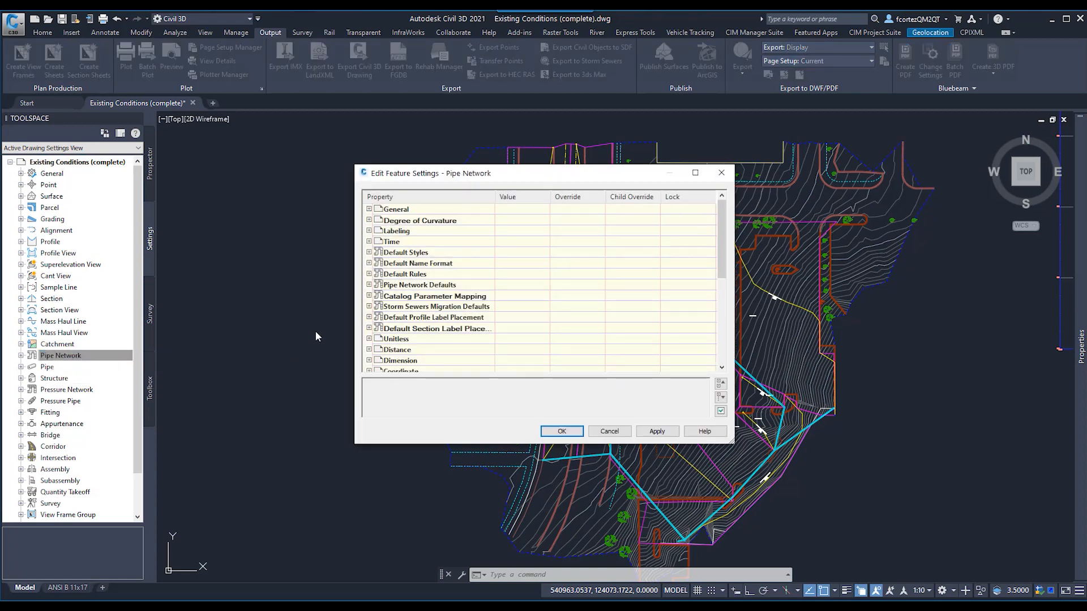
mouse_move(329, 332)
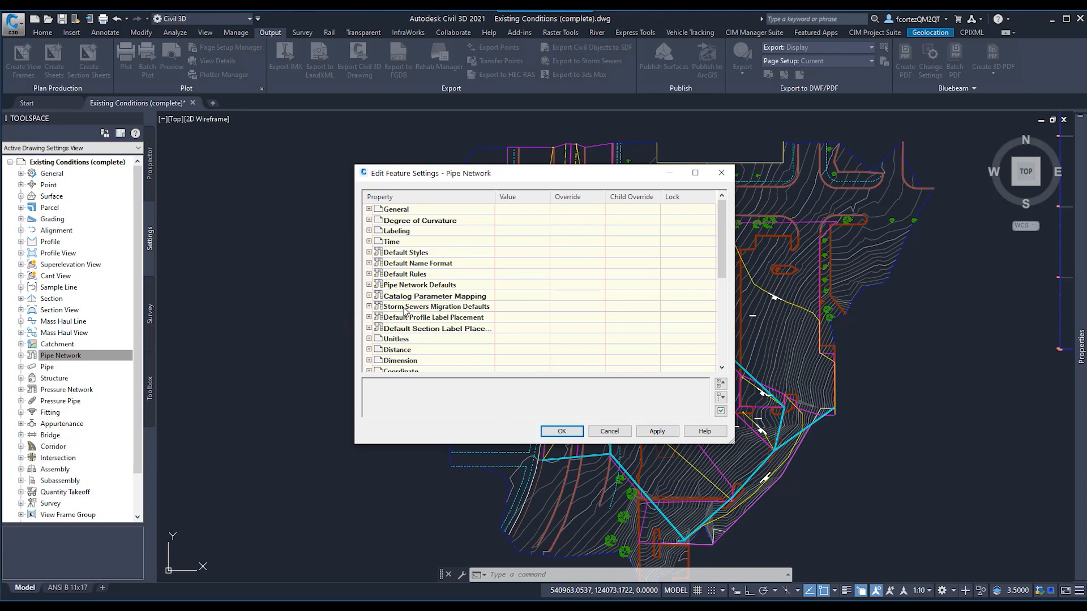
Reach Part Matching Defaults under Storm Sewers Migration Defaults and launch its part matchup settings.
left_click(435, 307)
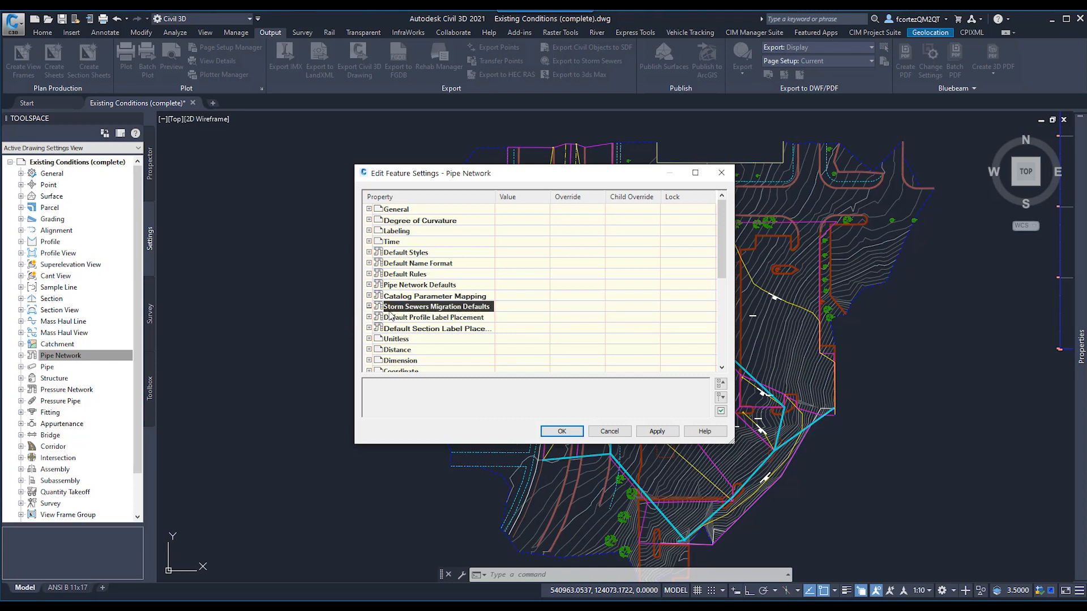
left_click(369, 307)
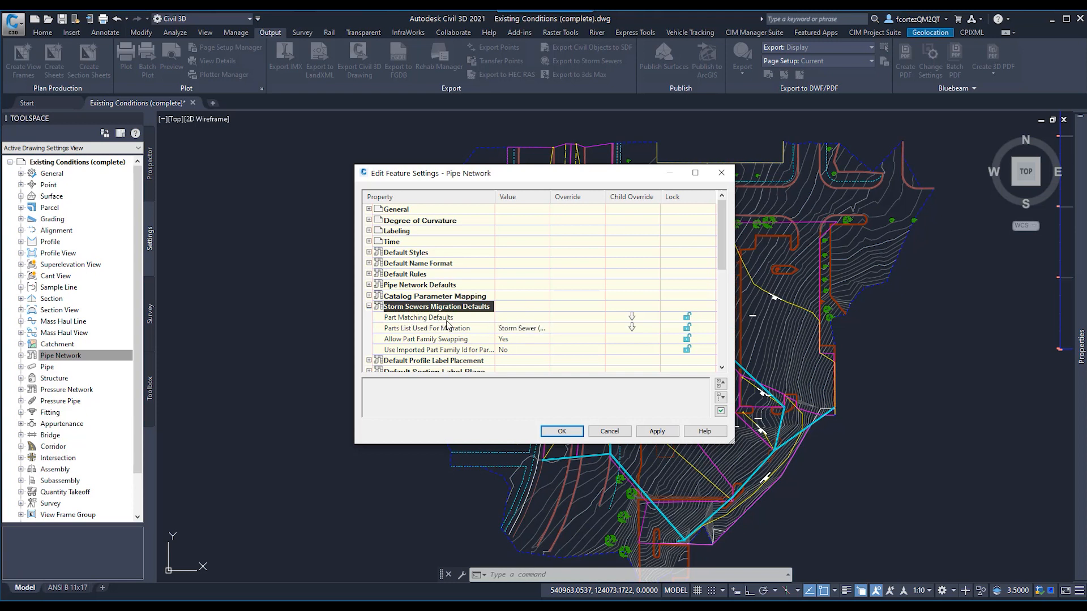
left_click(417, 317)
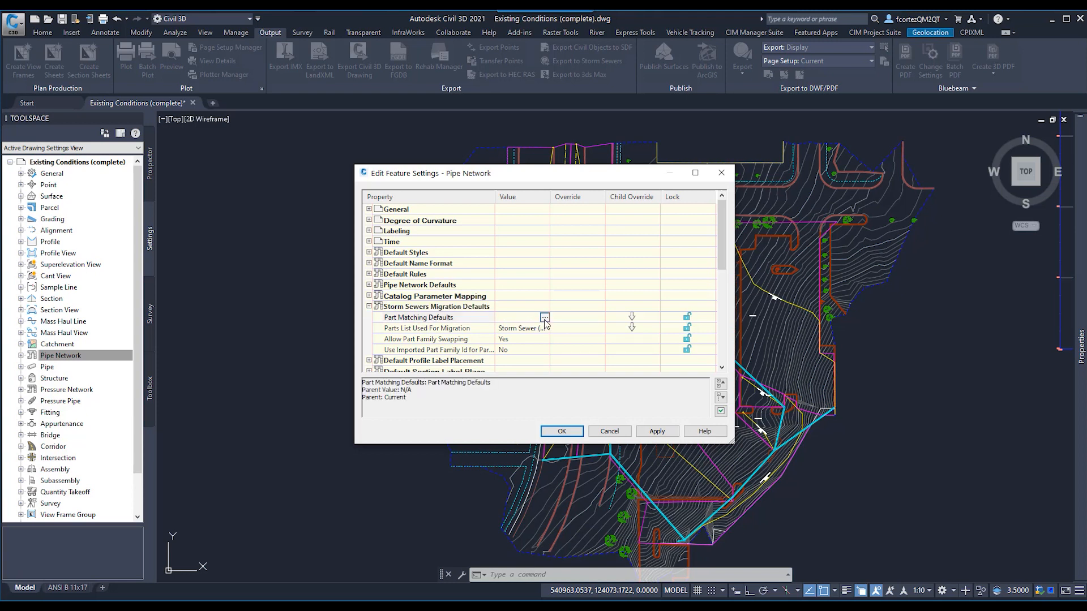
left_click(545, 317)
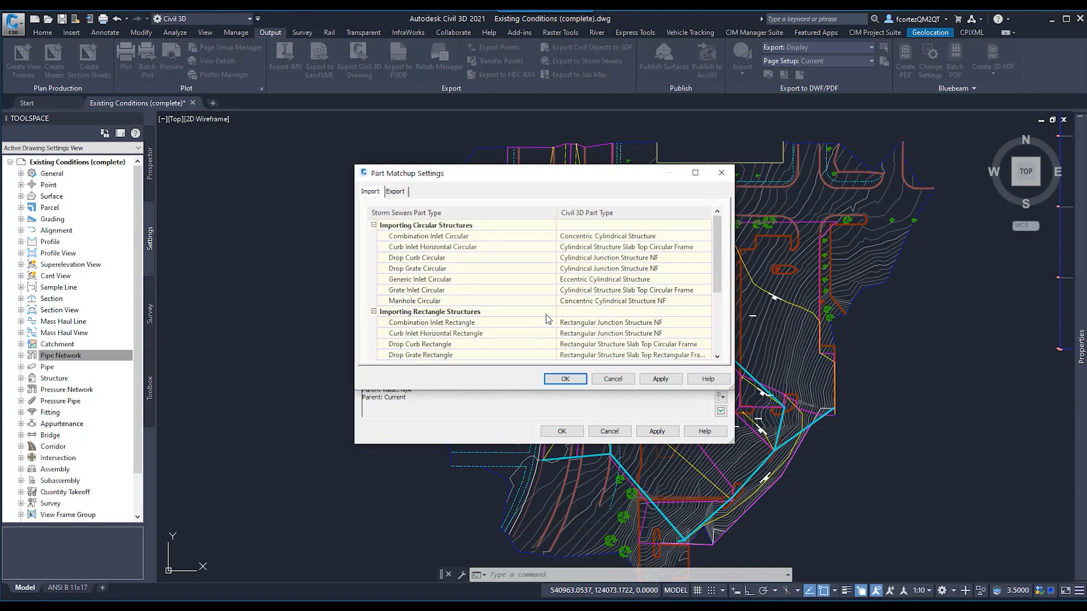
mouse_move(545, 306)
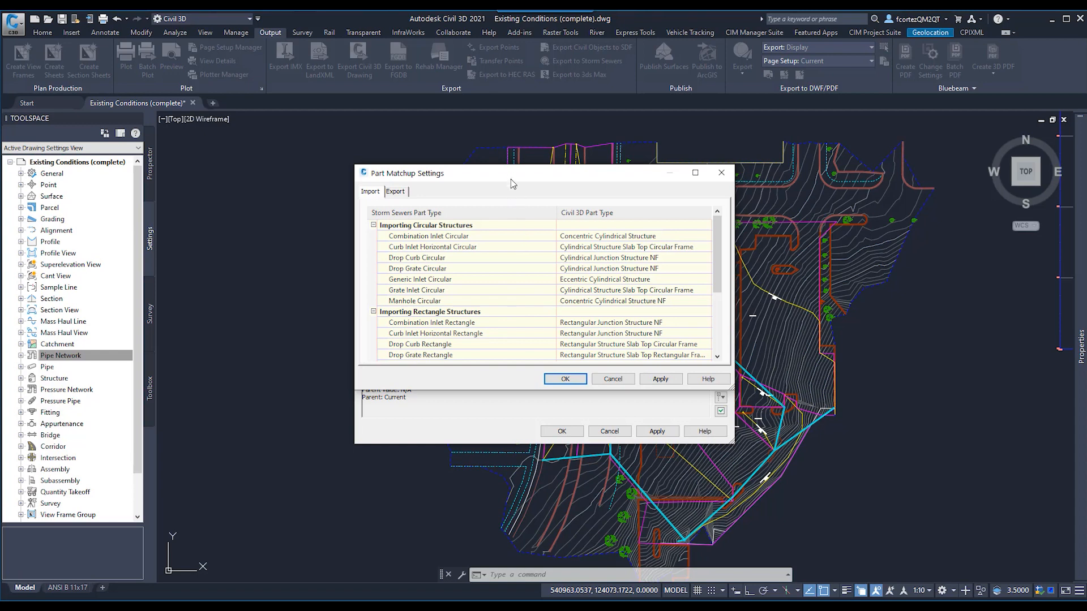
Enlarge the Part Matchup Settings window and review the import part type mappings.
left_click(694, 172)
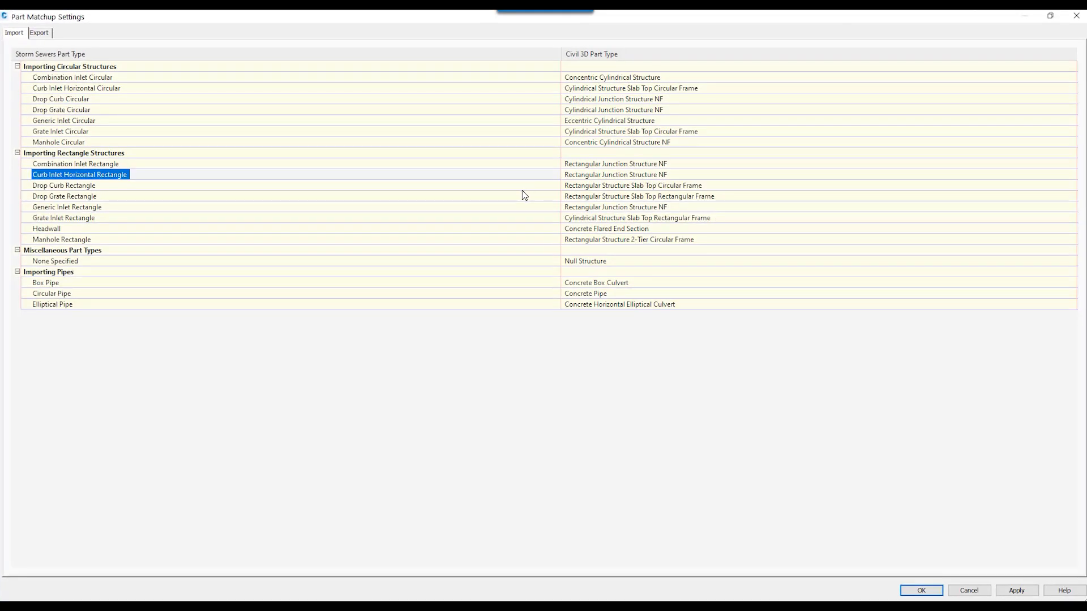
mouse_move(157, 123)
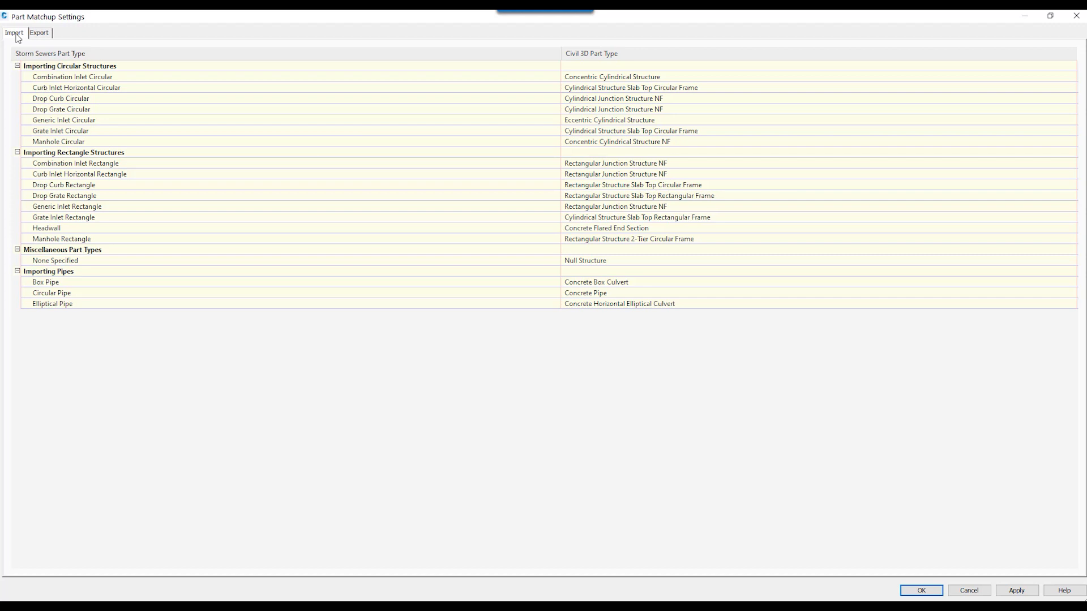
left_click(38, 32)
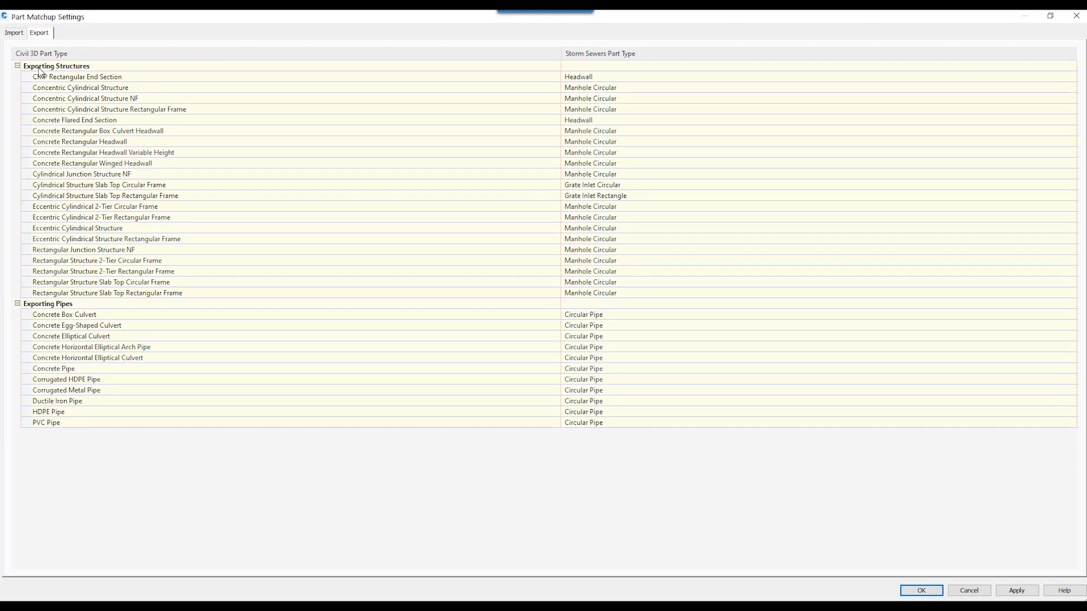
Under Exporting Pipes, map Concrete Box Culvert to the Box Pipe Storm Sewers part type.
left_click(56, 65)
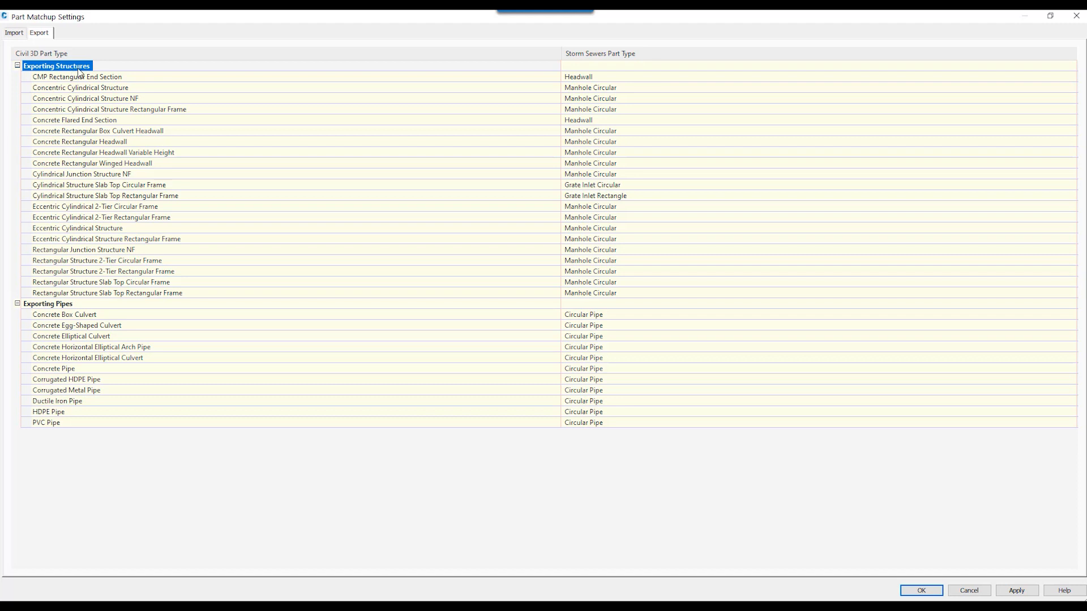
mouse_move(78, 307)
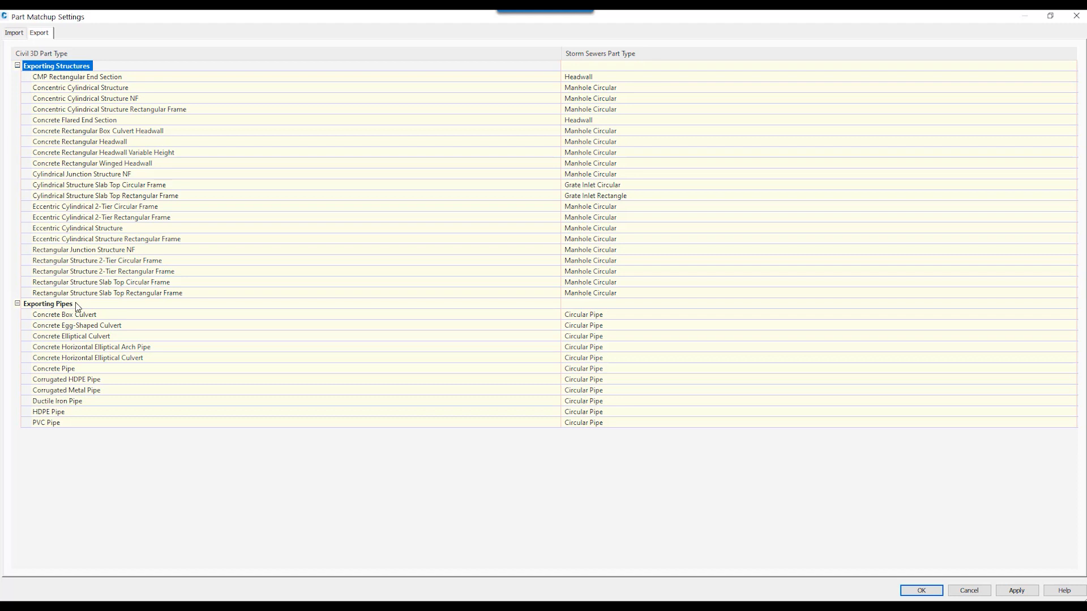
left_click(47, 303)
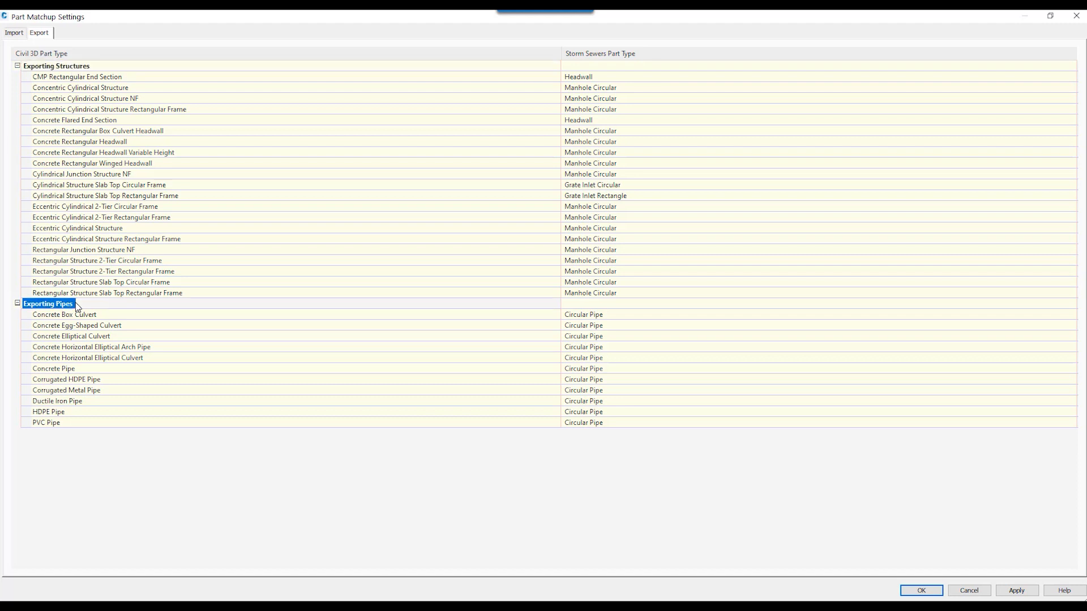
mouse_move(192, 224)
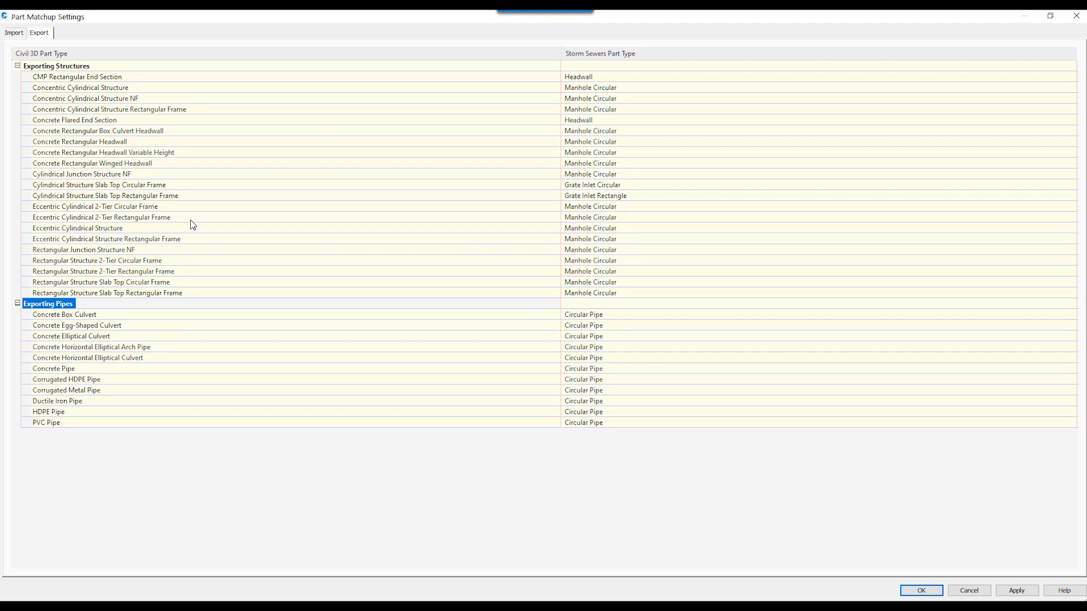
mouse_move(89, 228)
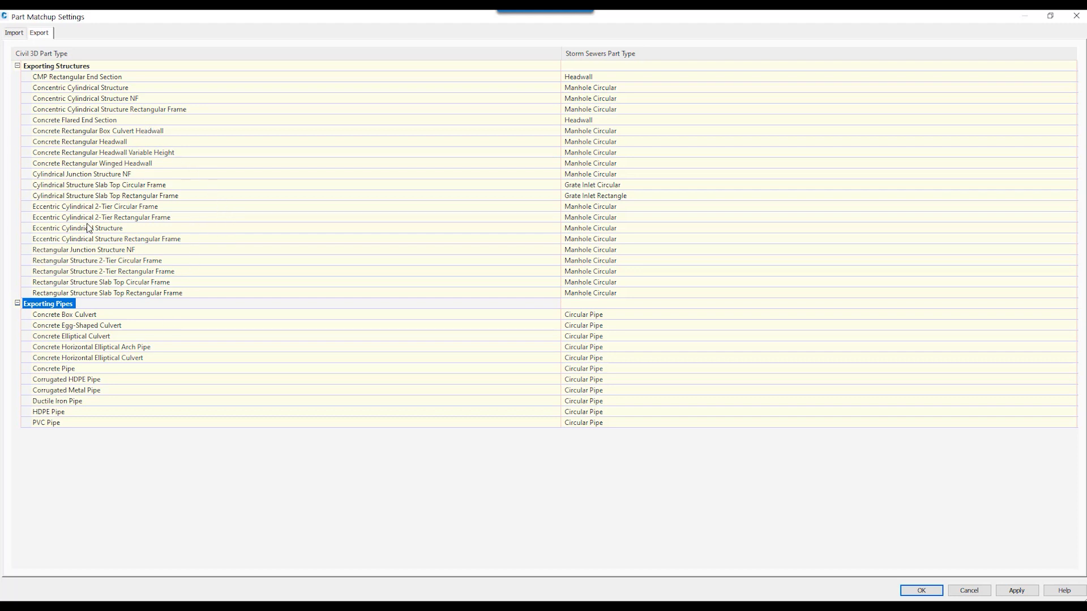
mouse_move(109, 118)
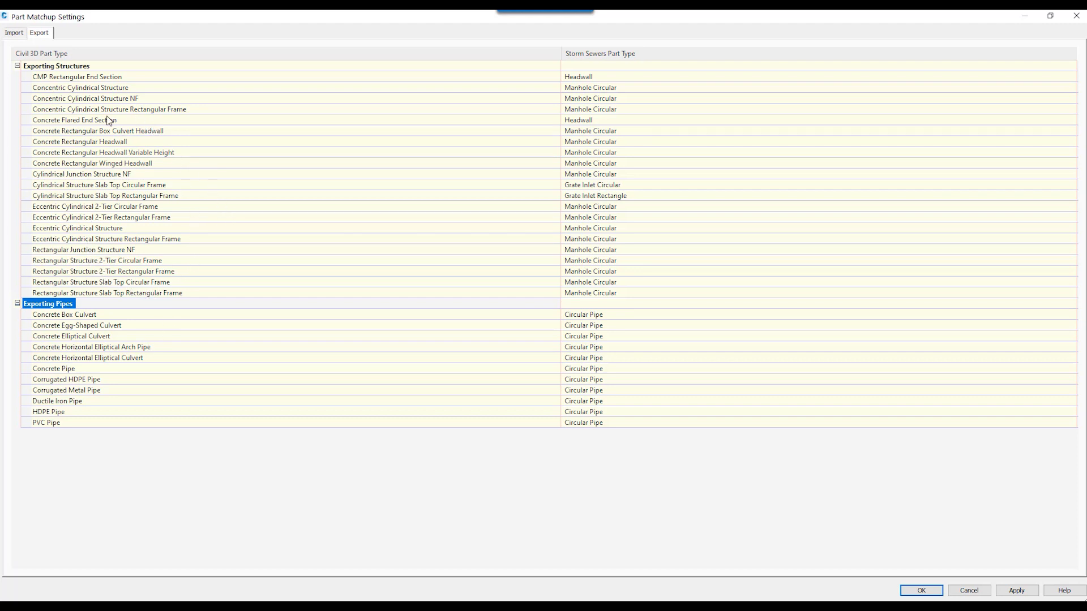
mouse_move(142, 229)
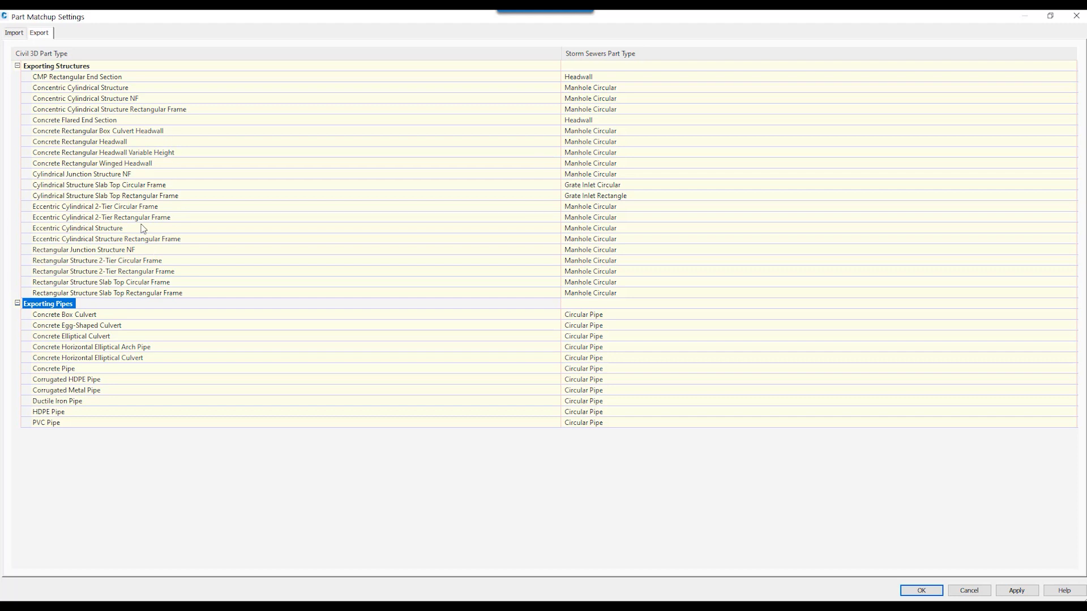
mouse_move(307, 218)
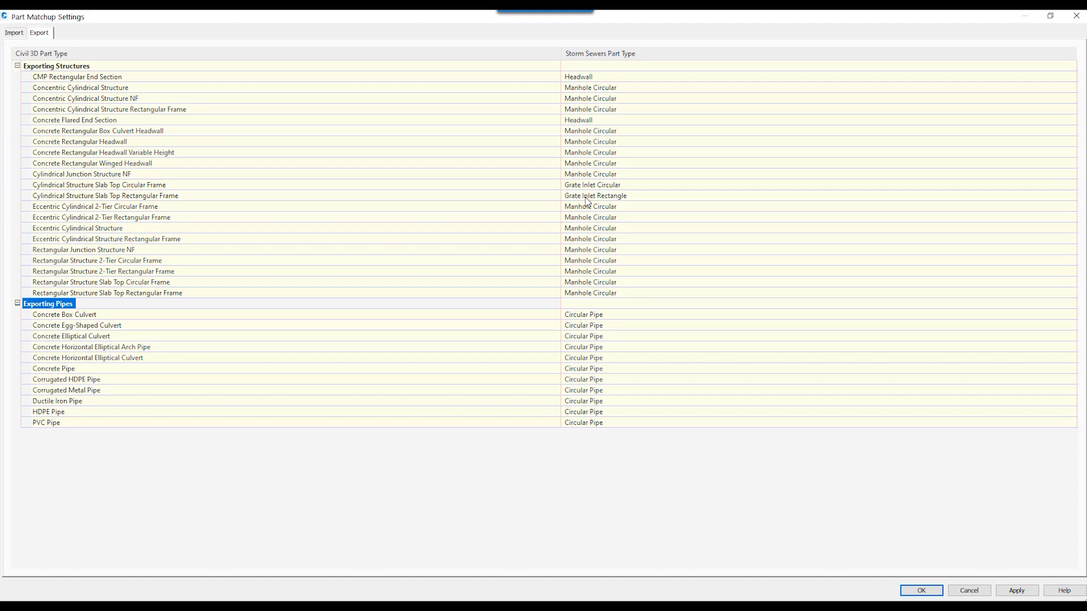
mouse_move(220, 318)
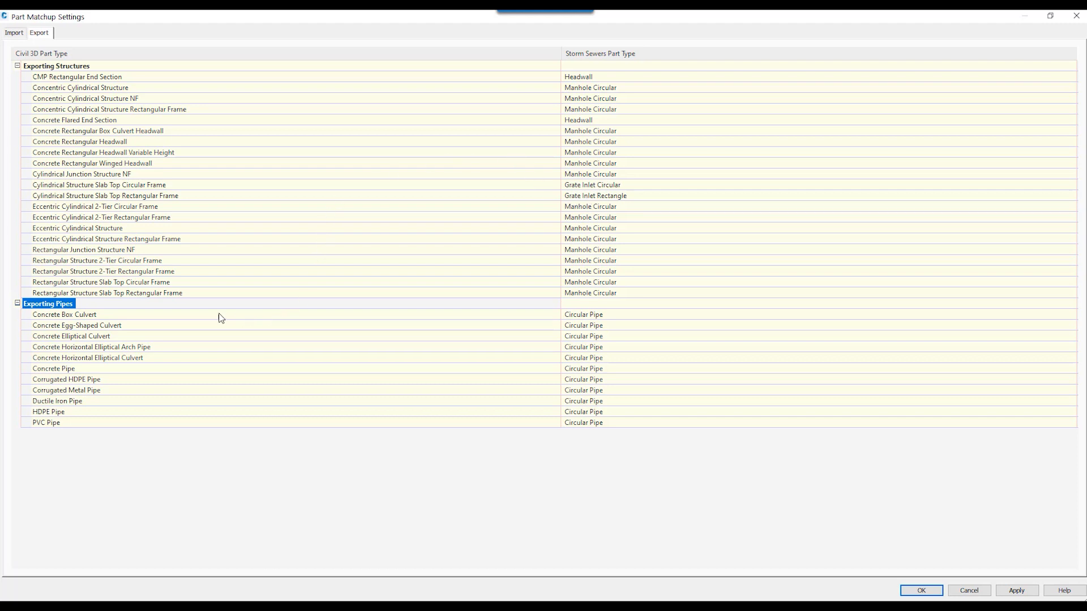
left_click(63, 314)
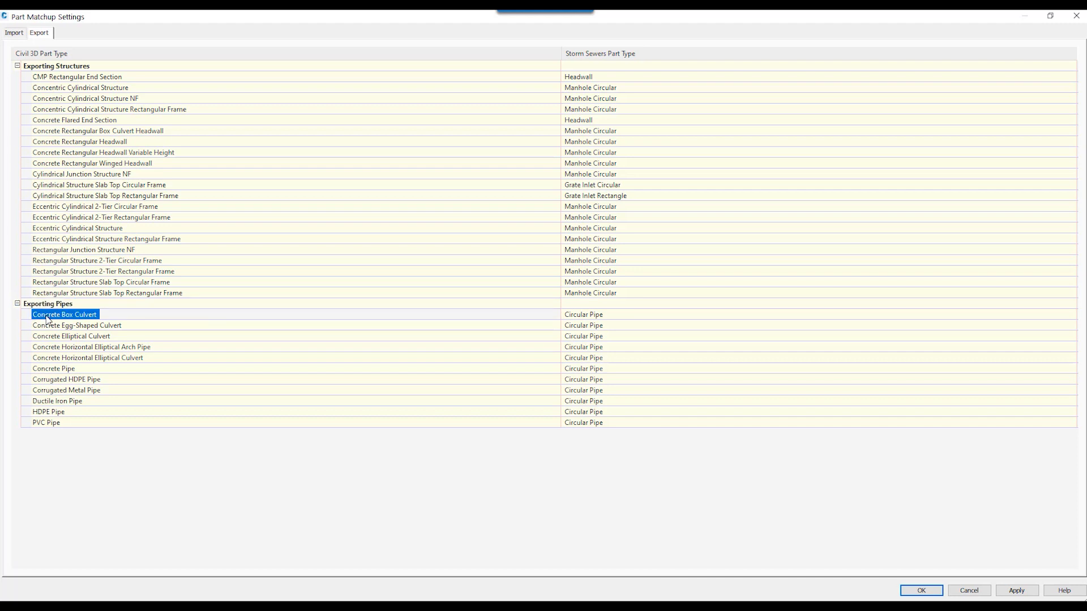
mouse_move(71, 323)
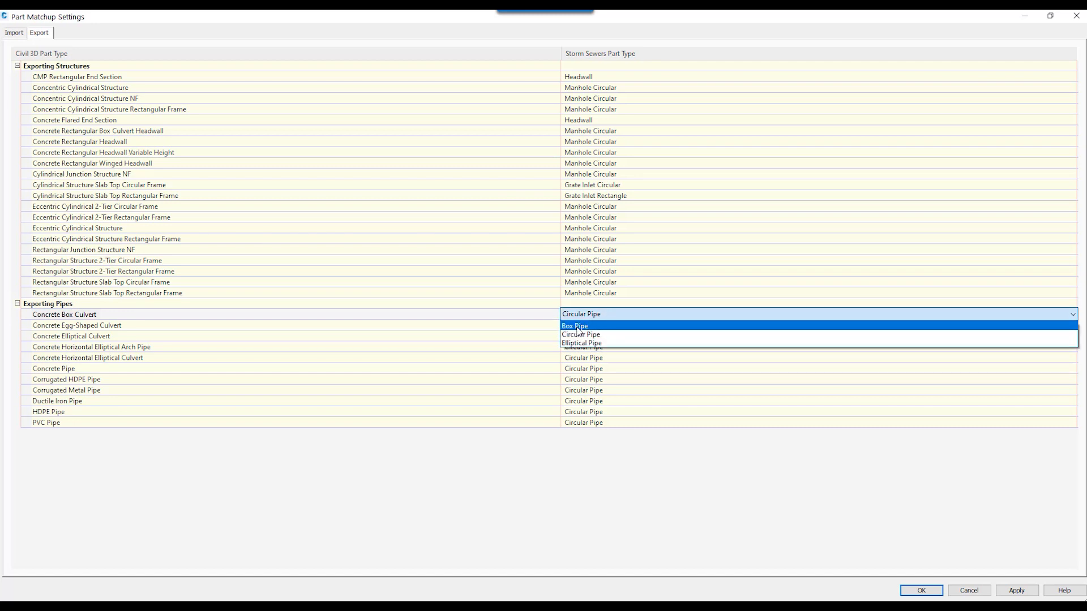
left_click(575, 326)
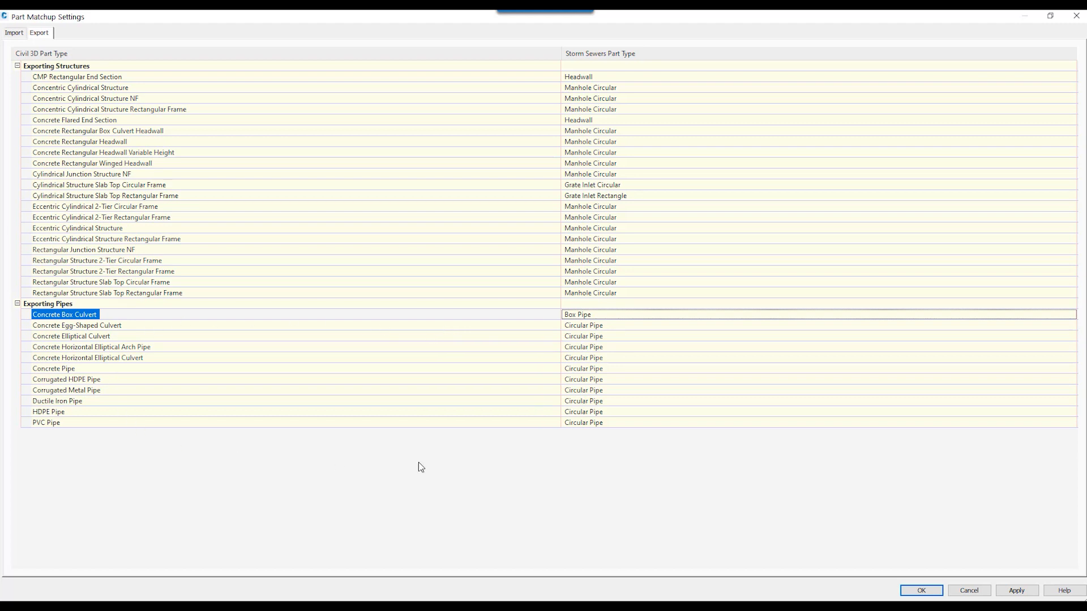
mouse_move(931, 544)
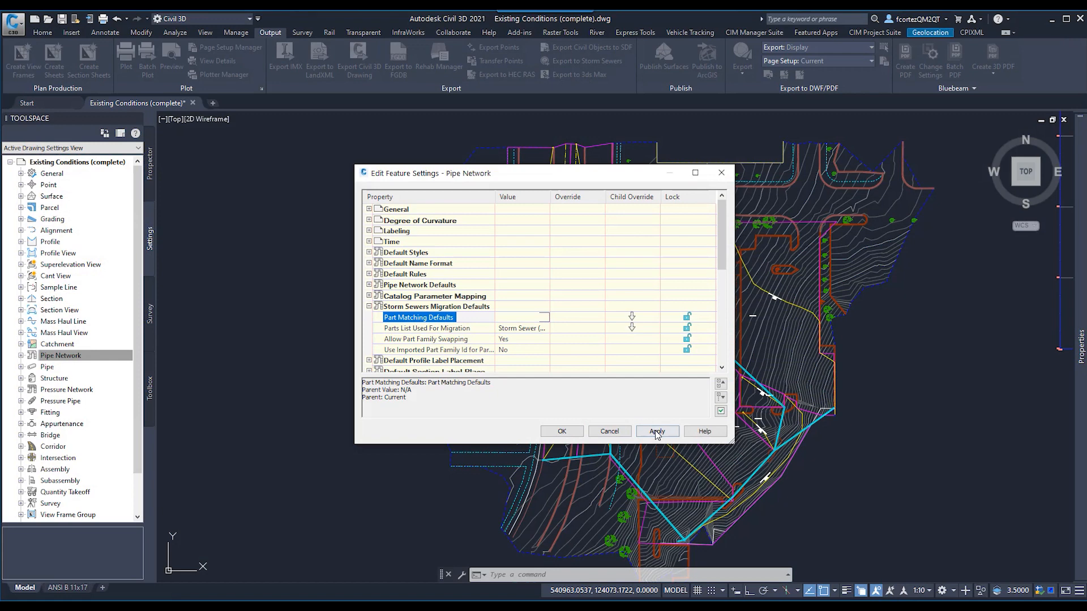
mouse_move(561, 432)
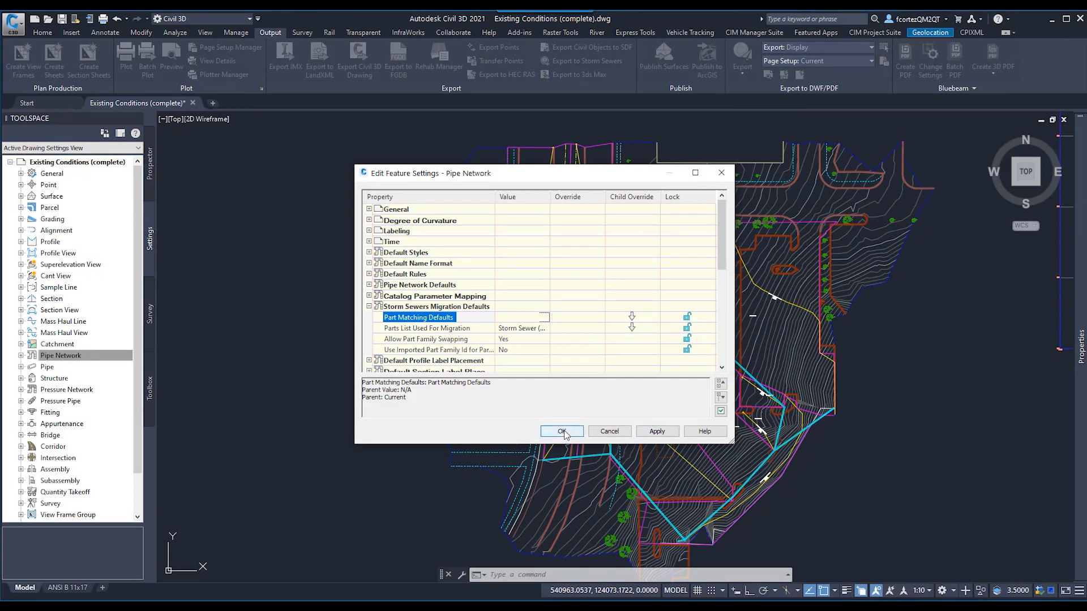
Confirm the Box Pipe matchup and close the Pipe Network feature settings.
left_click(560, 430)
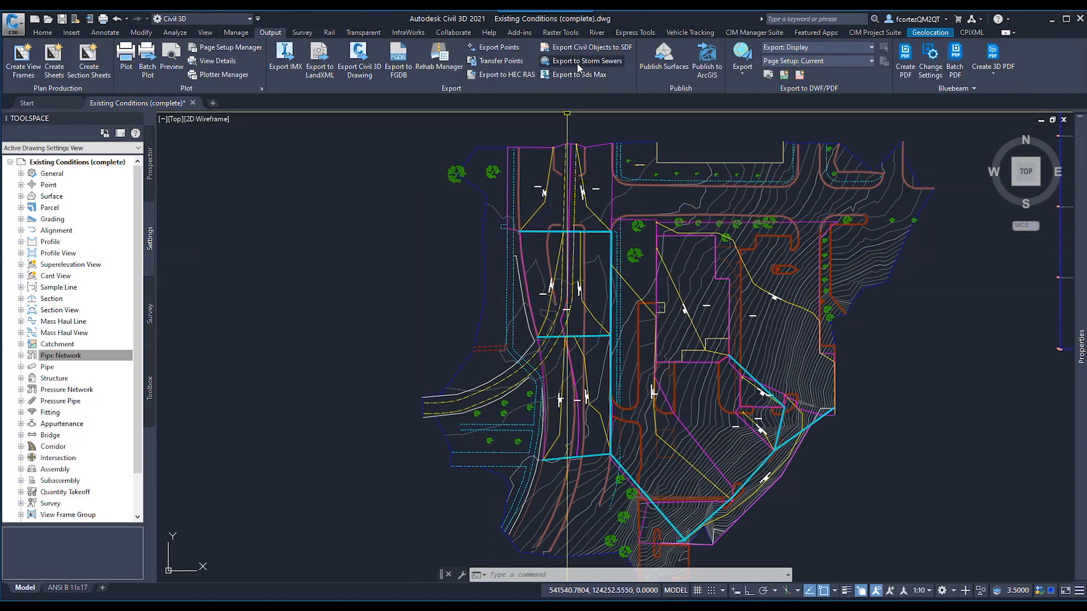
mouse_move(587, 61)
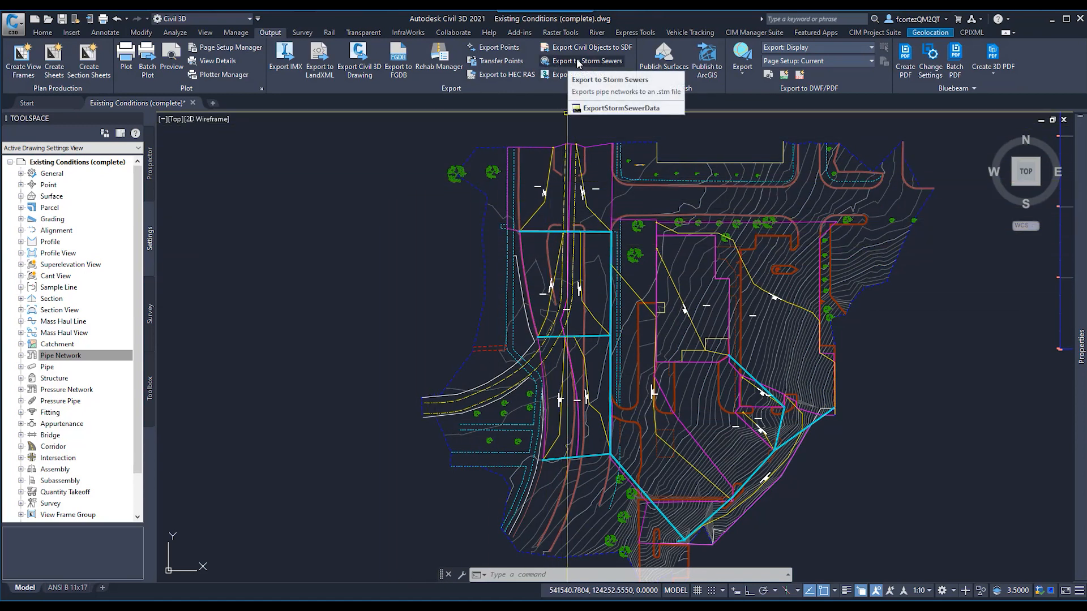